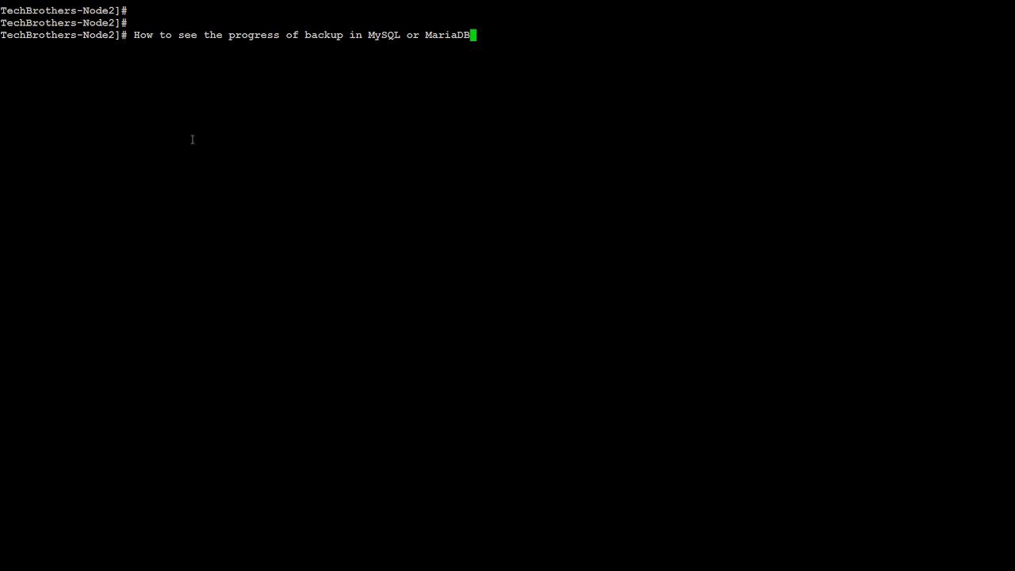
mouse_move(536, 134)
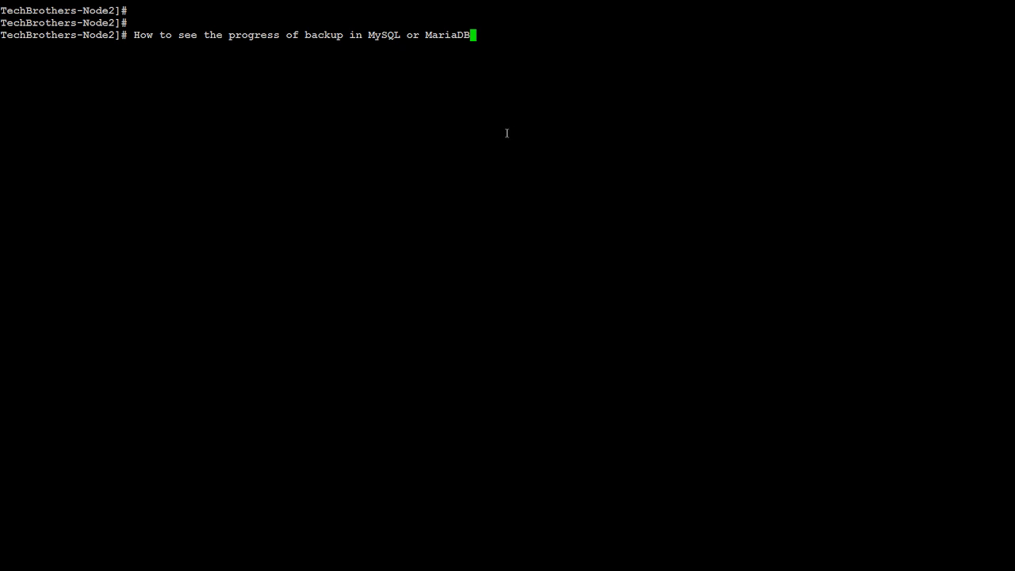
- Cancel the typed note about backup progress, returning to an empty prompt
key("ctrl+c")
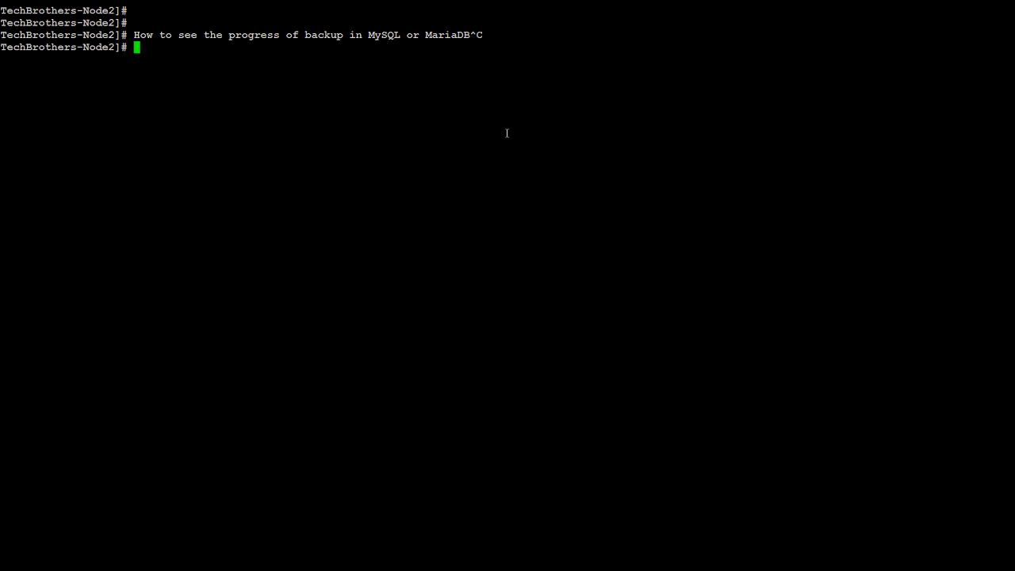
- Attempt 'sudo yum install pv', see 'No package pv available', then clear the screen
type("s")
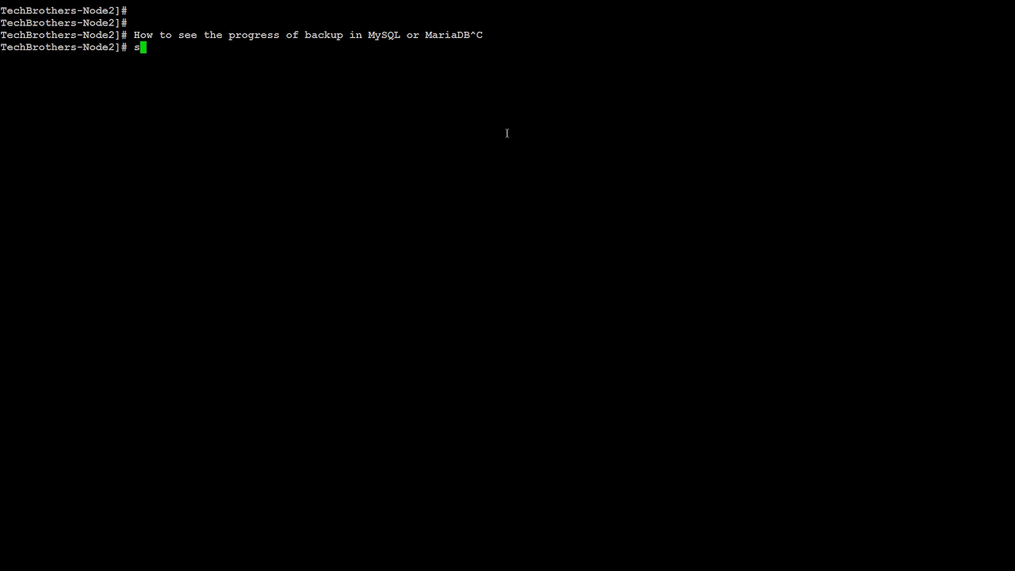
type("udo")
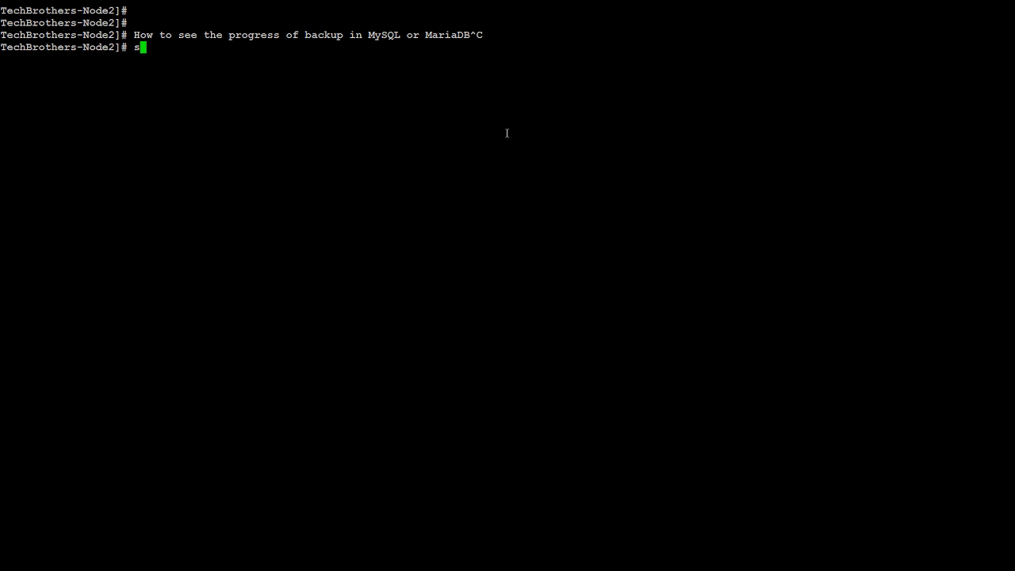
type("udo yum")
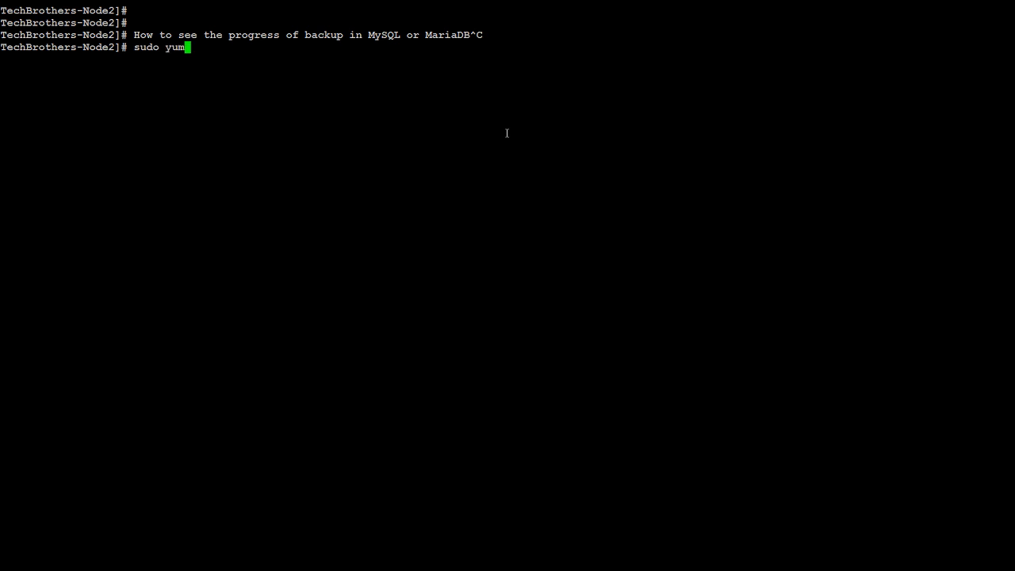
type("install")
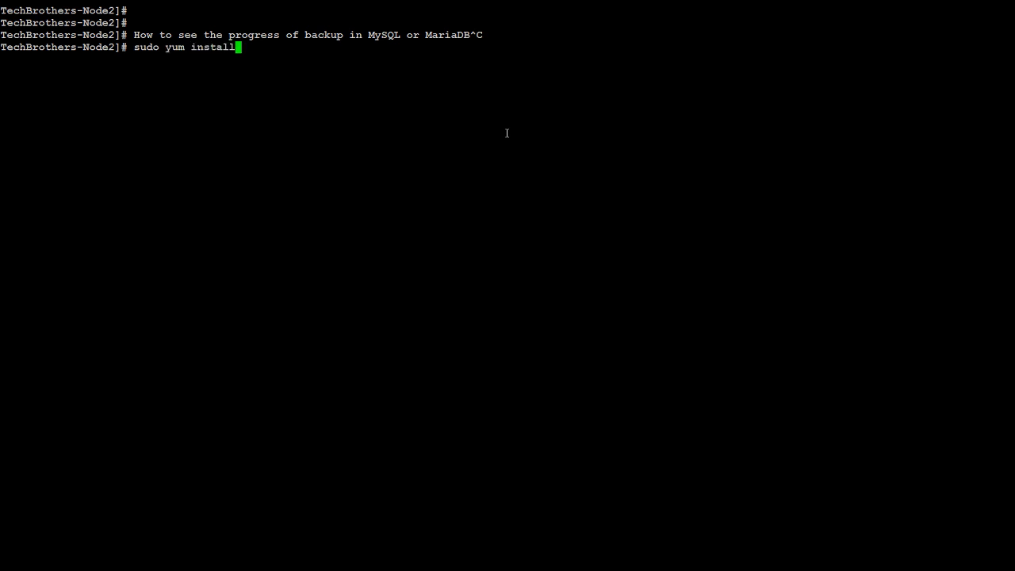
type("pv")
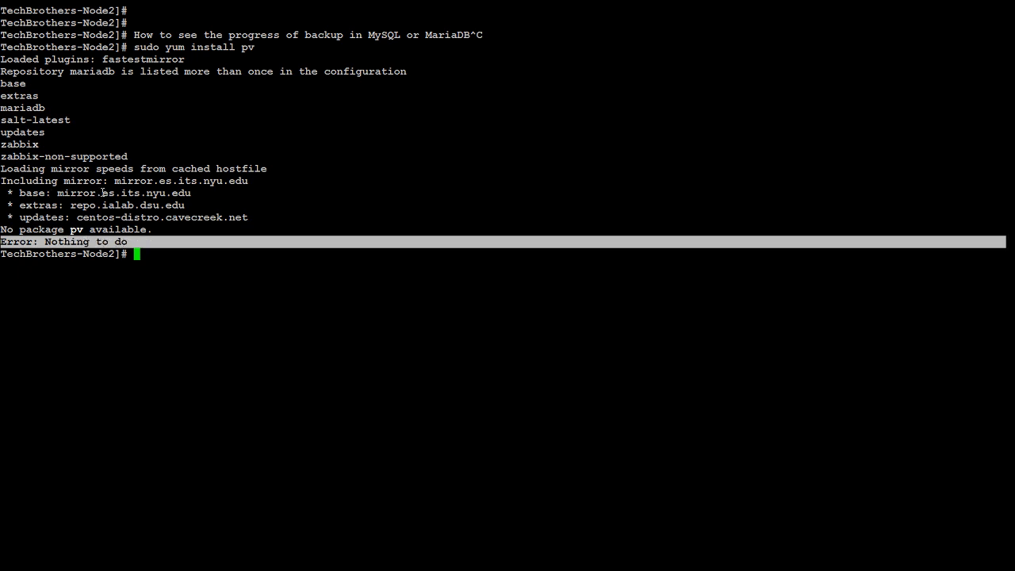
type("clear")
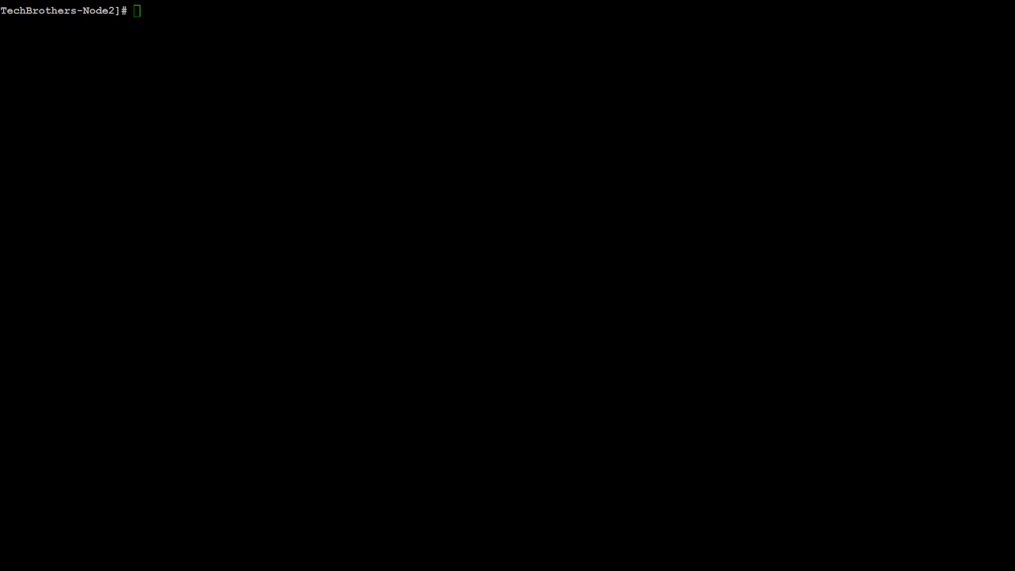
- Download epel-release-latest-7.noarch.rpm, install it with rpm -ivh, and list repos to confirm epel
type("wget http://dl.fedoraproject.org/pub/epel/epel-release-latest-7.noarch.rpm")
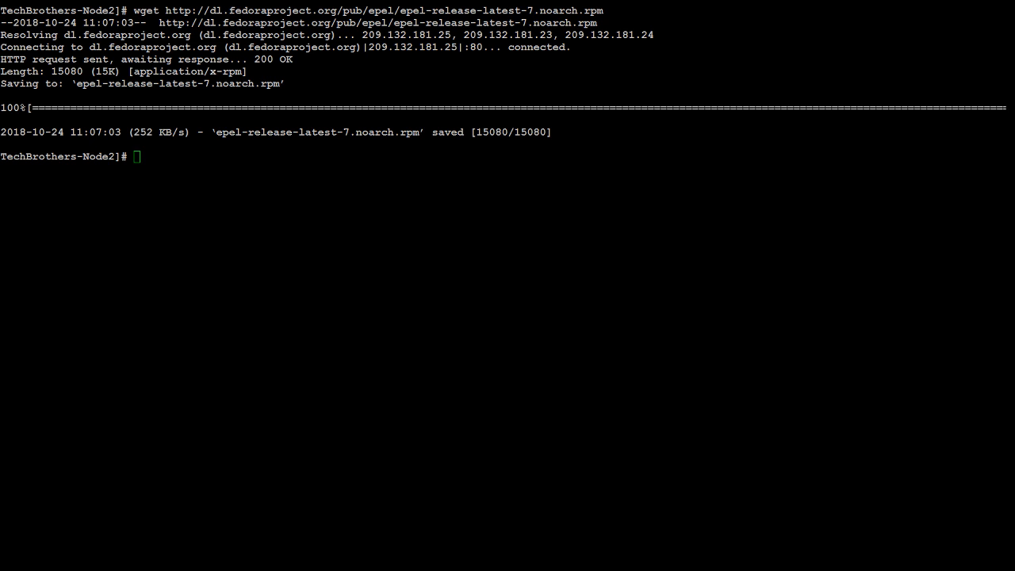
type("rpm -ivh epel-release-latest-7.noarch.rpm")
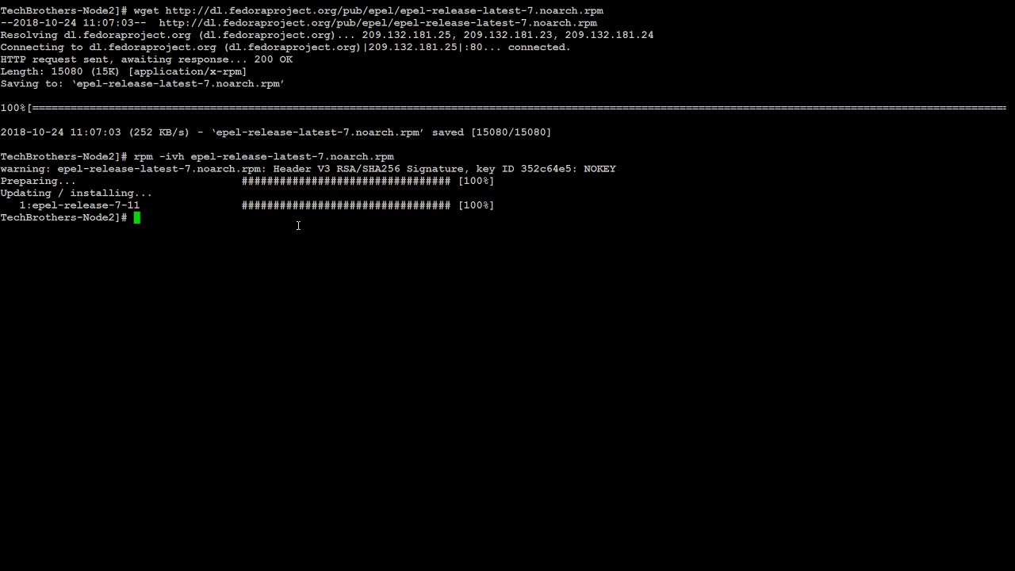
mouse_move(147, 192)
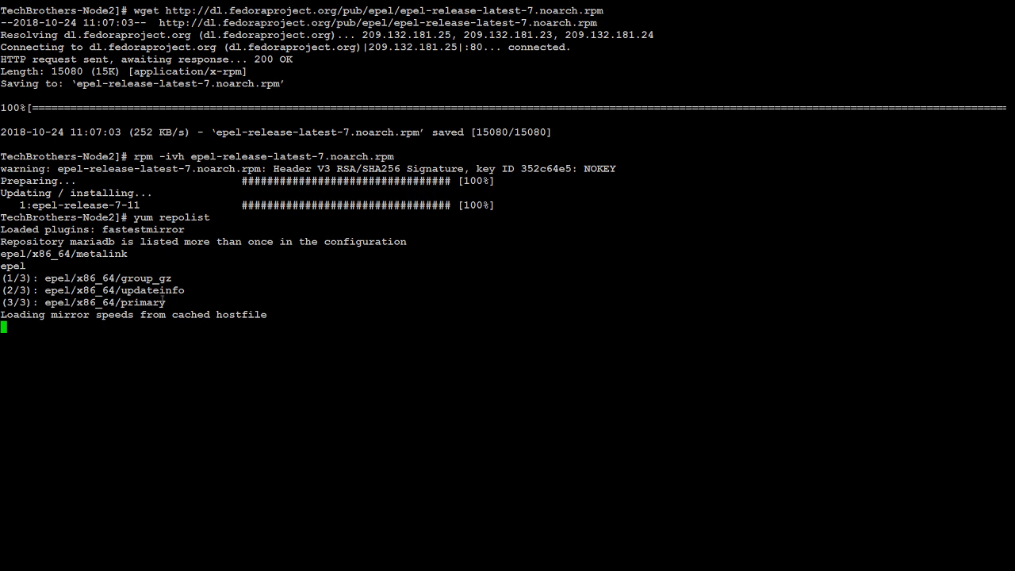
double_click(13, 266)
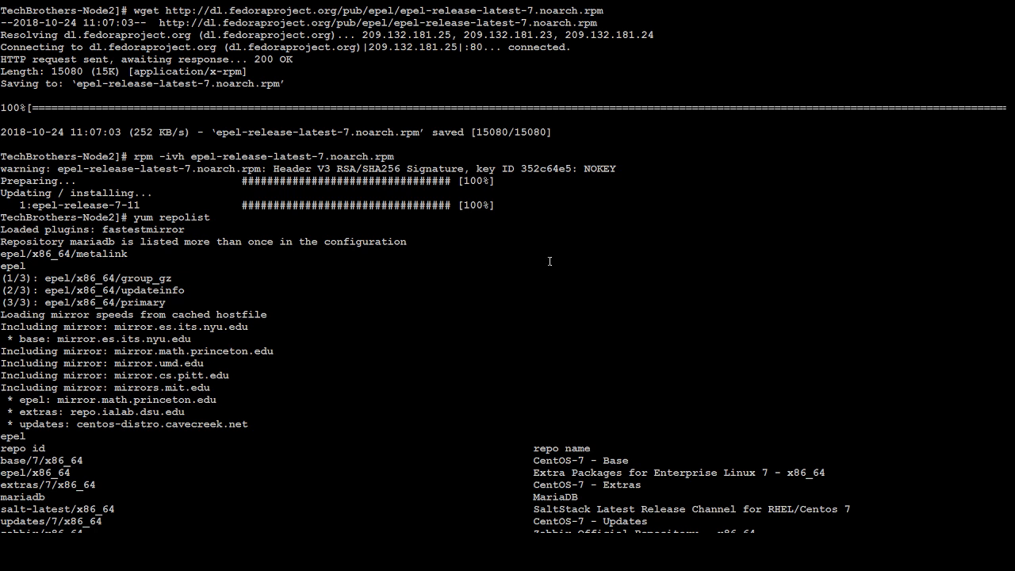
- Install pv 1.4.6 from epel with sudo yum, answering y to the prompts
type("sudo yum install pv")
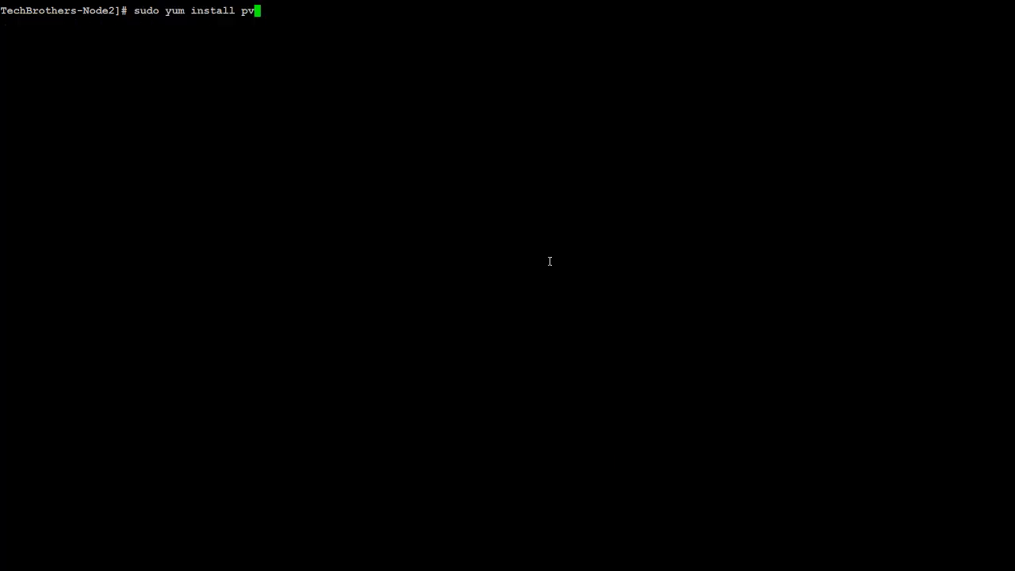
mouse_move(199, 22)
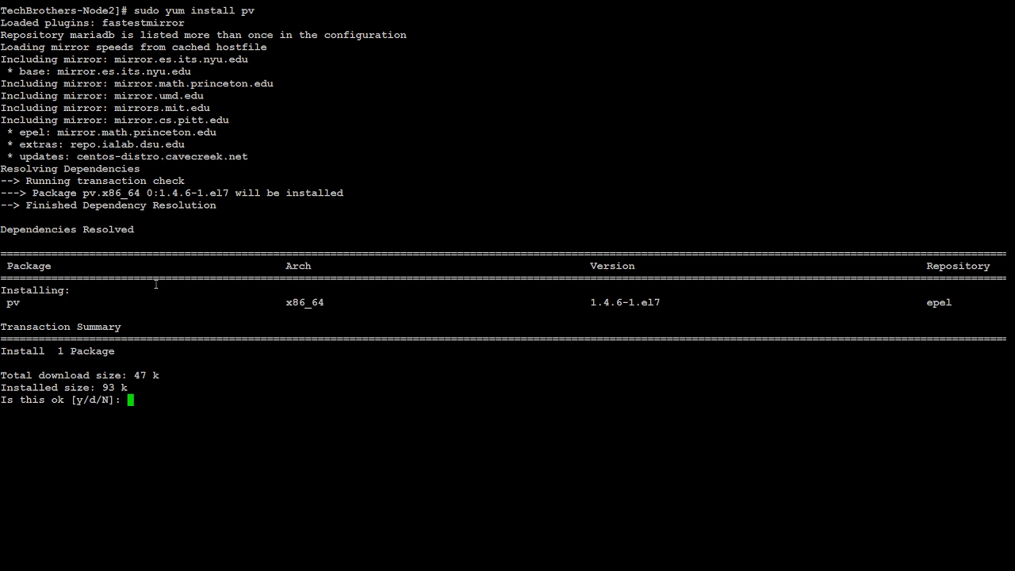
type("y")
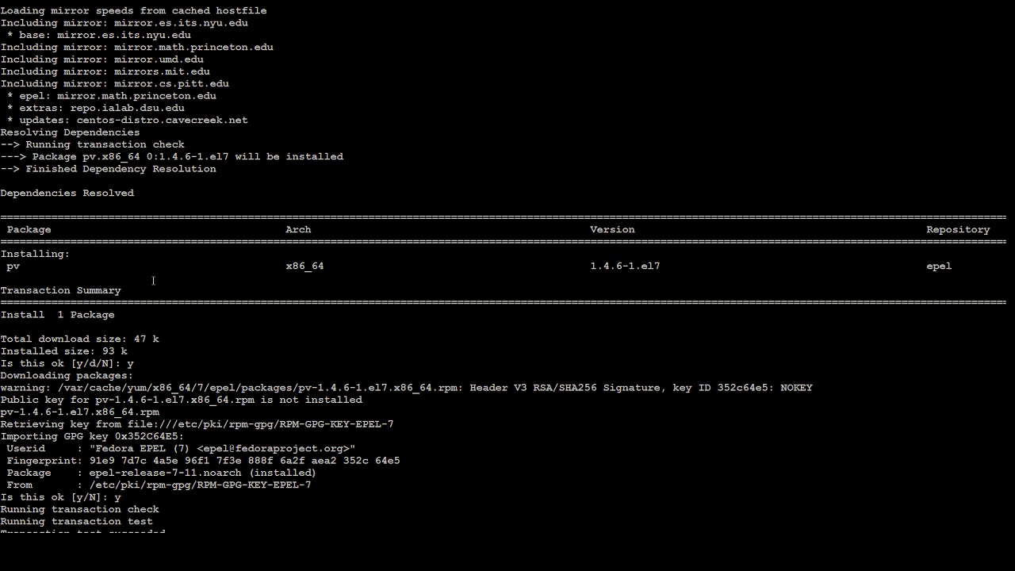
mouse_move(24, 358)
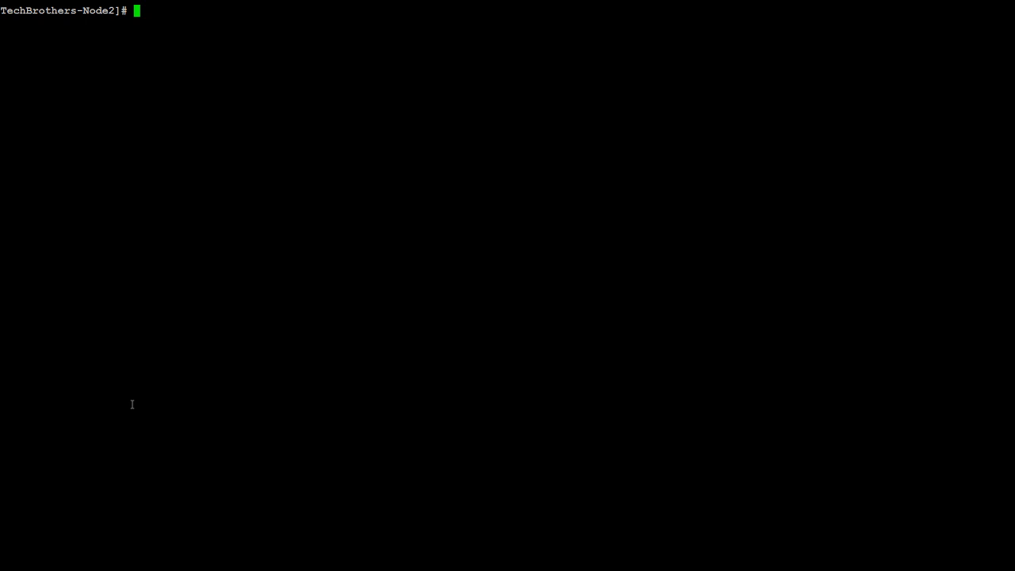
mouse_move(130, 404)
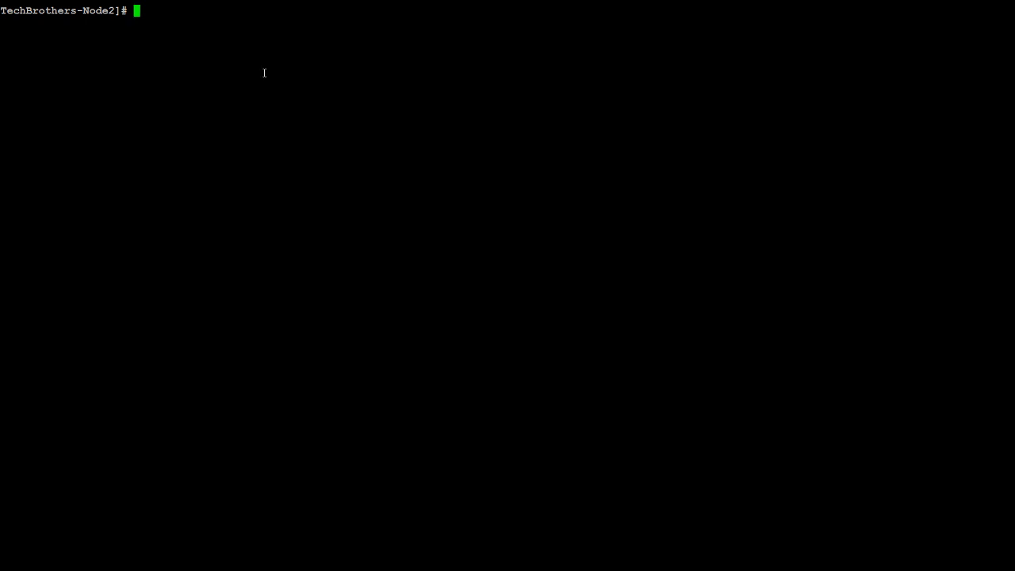
- Log into MariaDB as root and clear the monitor screen with 'system clear'
type("mysql")
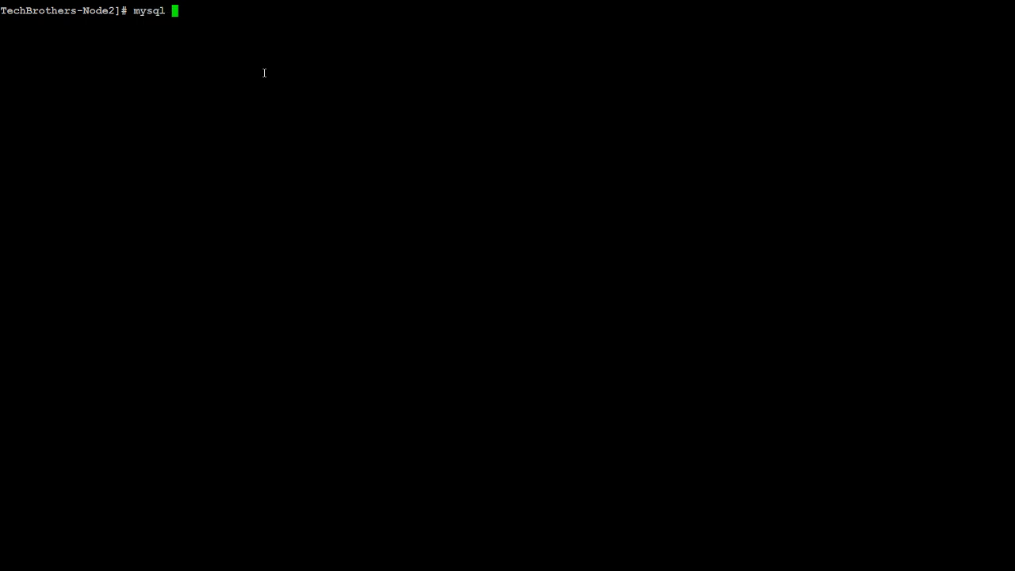
type("-u root t")
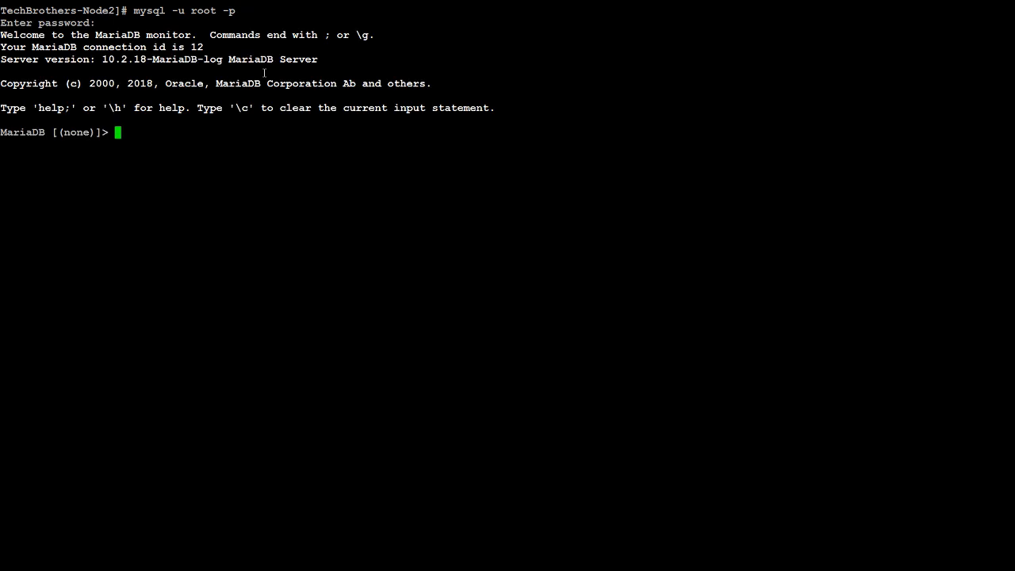
type("syst")
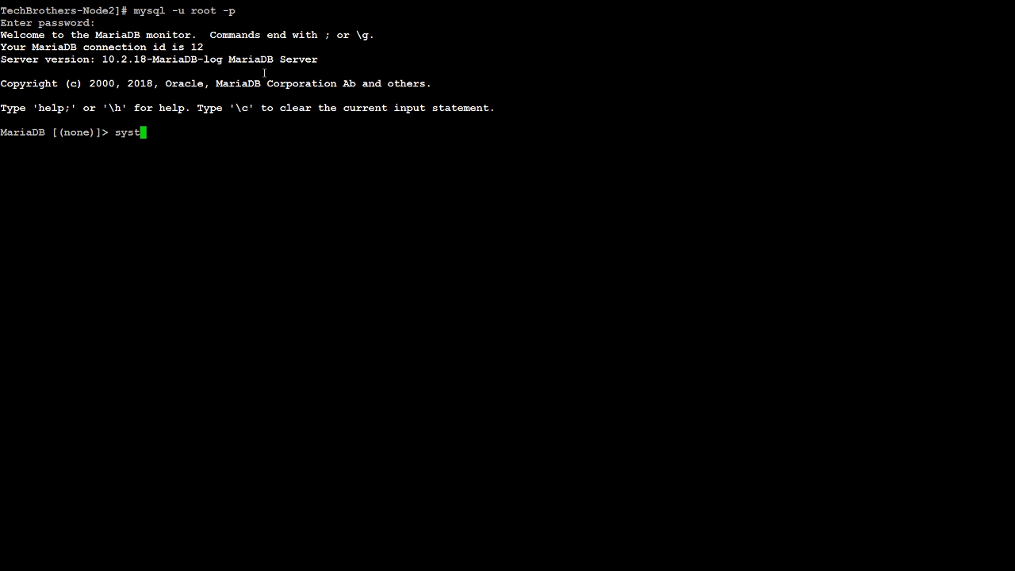
type("em clear")
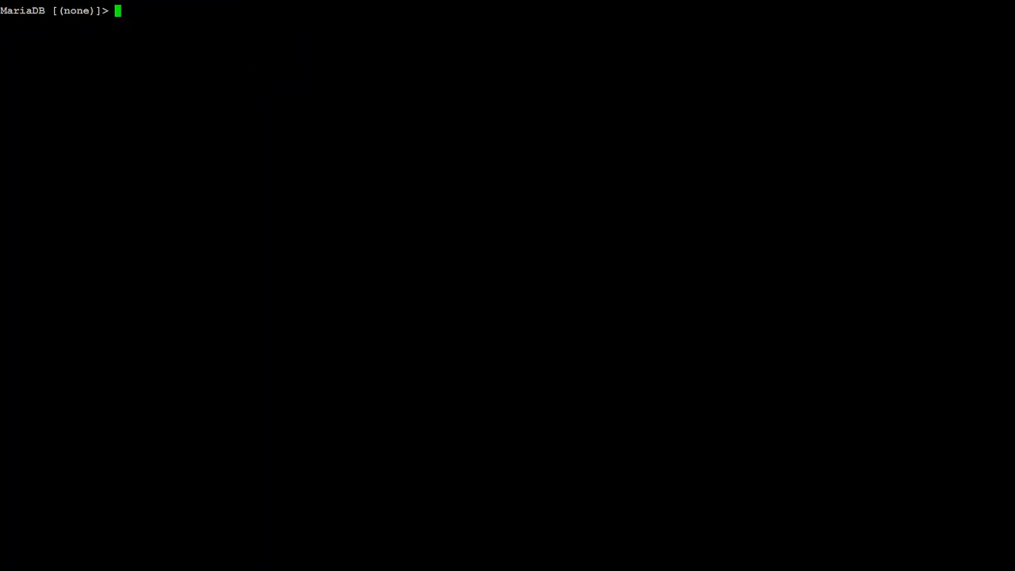
- Query information_schema.TABLES for each database's size in MB, then exit to the shell
type("SELECT table_schema AS \"DBName\", ROUND(SUM(data_length + index_length) / 1024 / 1024, 2) AS \"DB Size in(MB)\" FROM information_schema.TABLES")
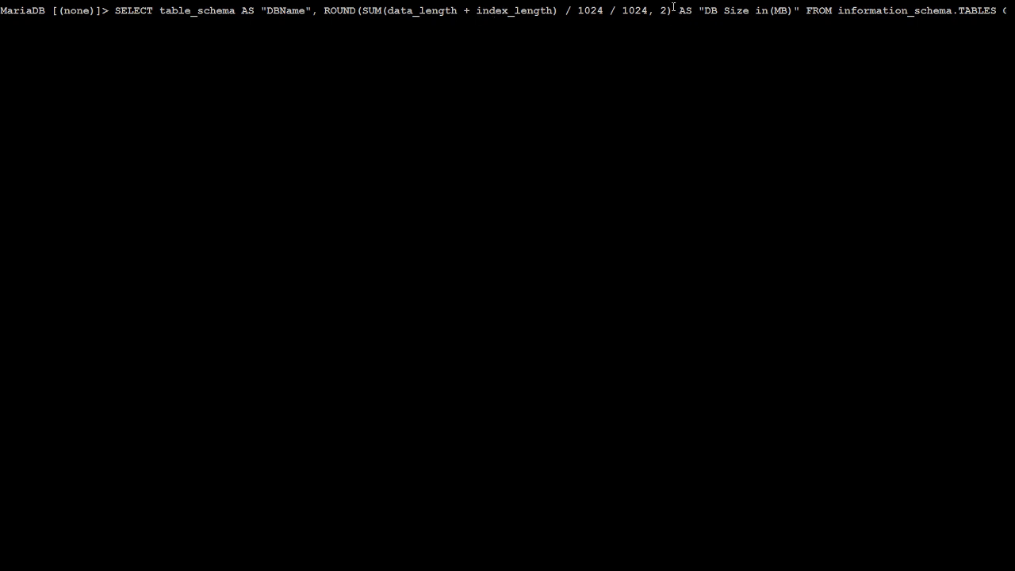
double_click(917, 11)
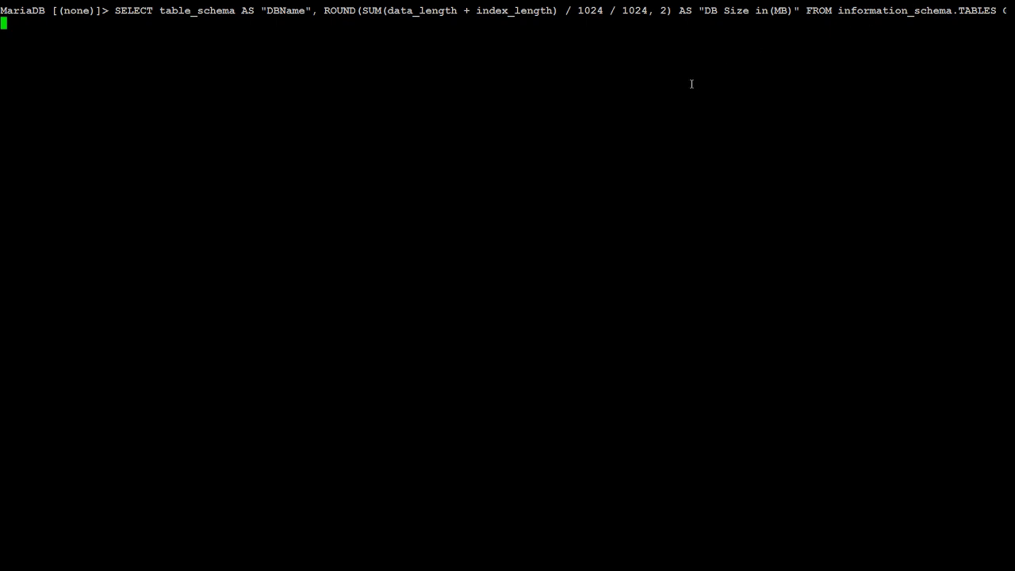
key("Enter")
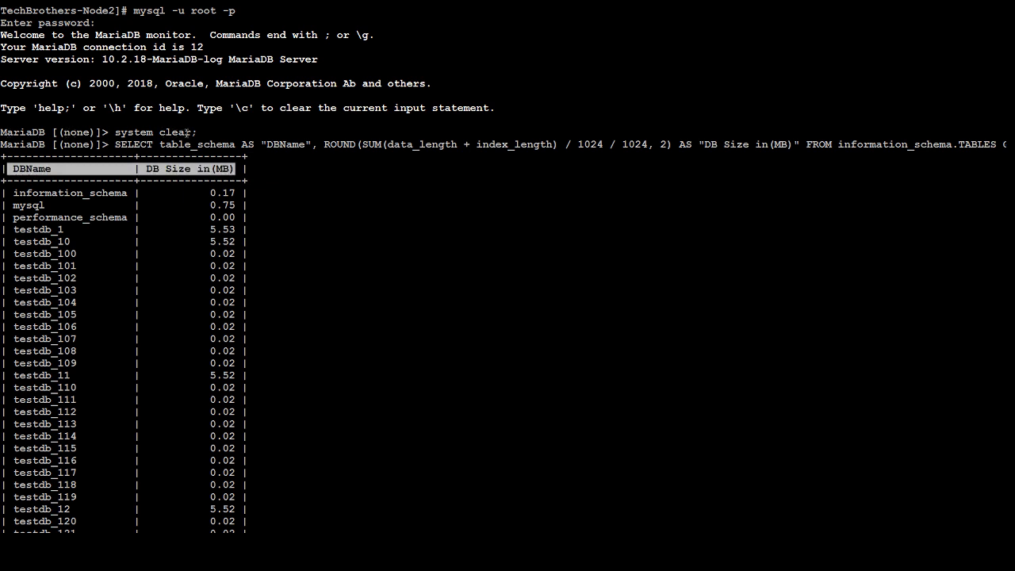
scroll("down", 3)
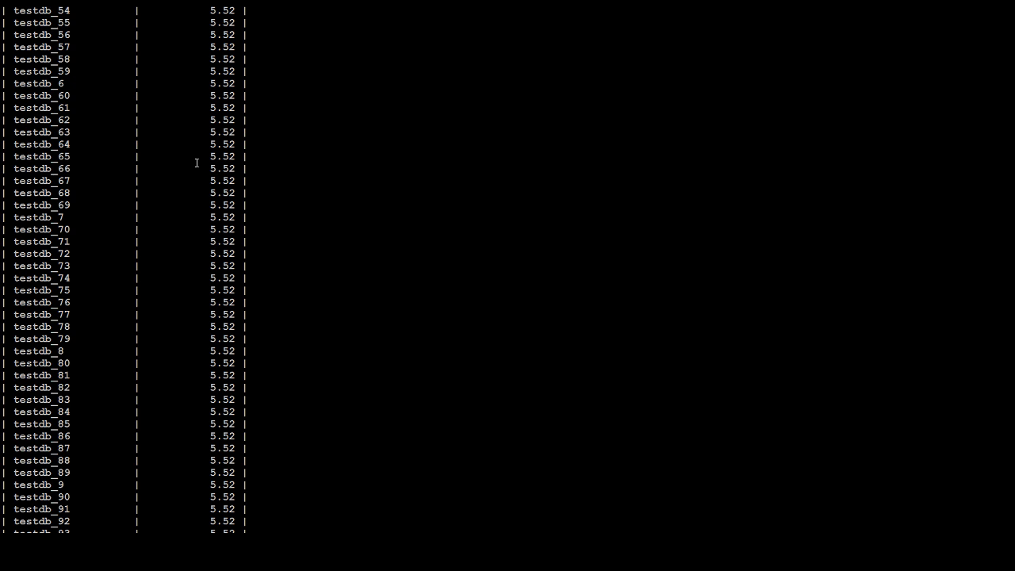
type("exit")
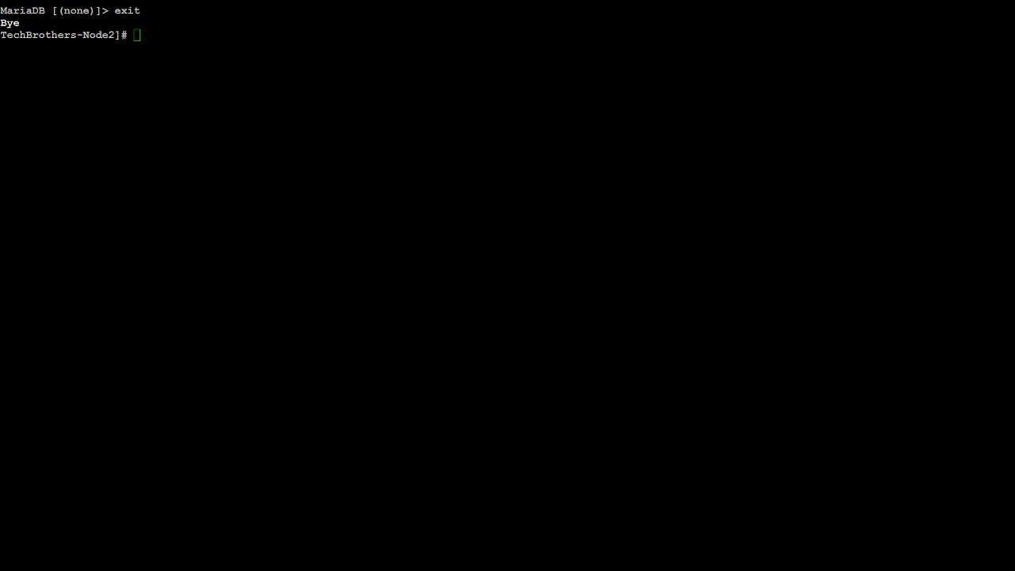
- Cancel the sample 'mysqldump | pv --size 50m > backupfile.sql' line and draft the real all-databases dump command
type("mysqldump | pv --progress --size 50m > backupfile.sql")
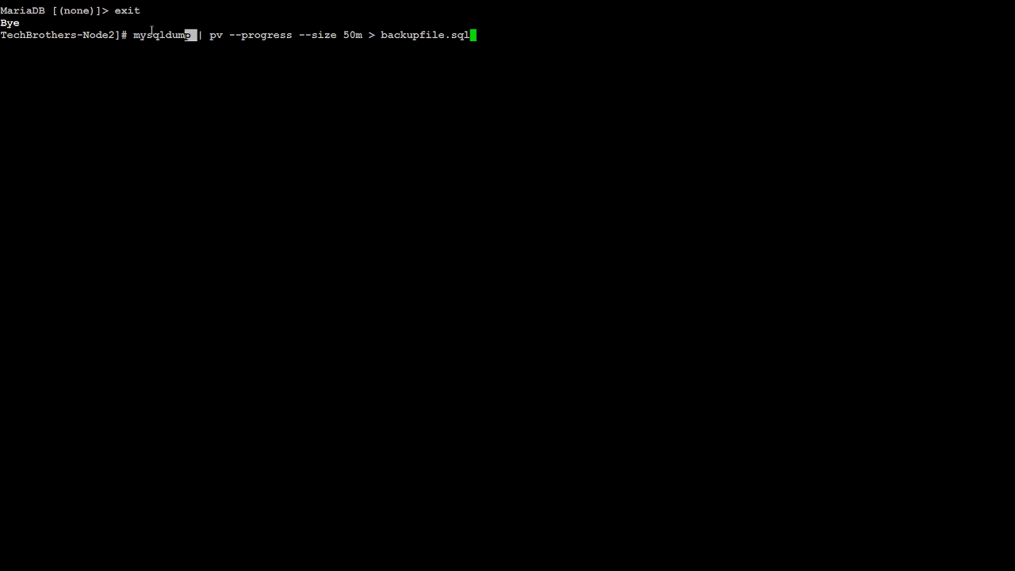
double_click(161, 35)
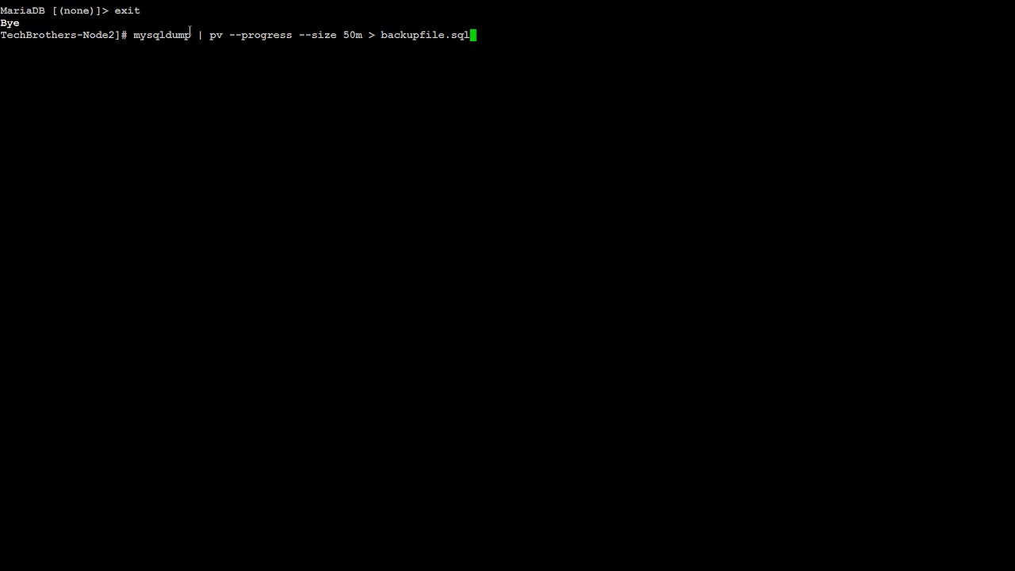
double_click(260, 35)
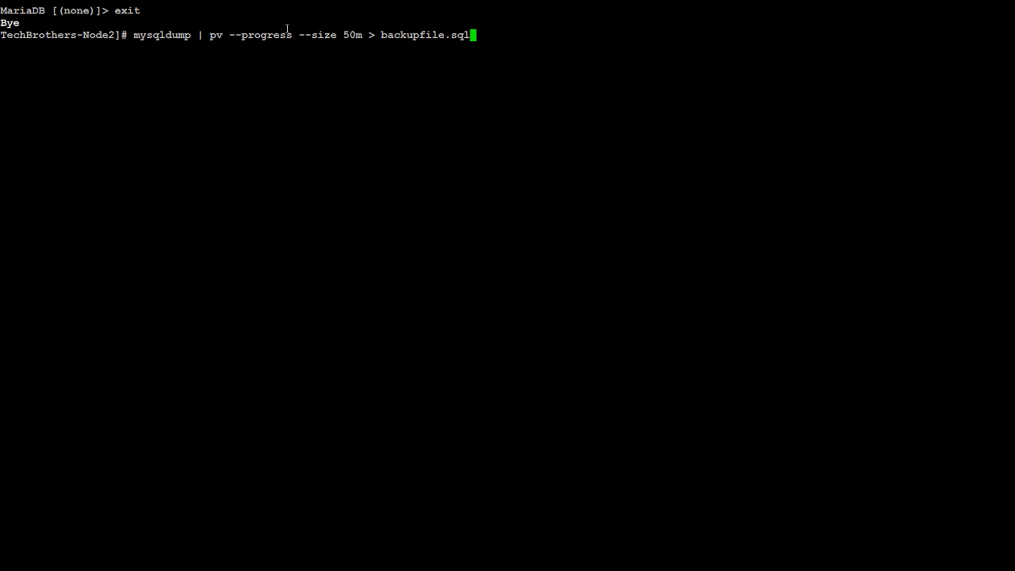
mouse_move(307, 29)
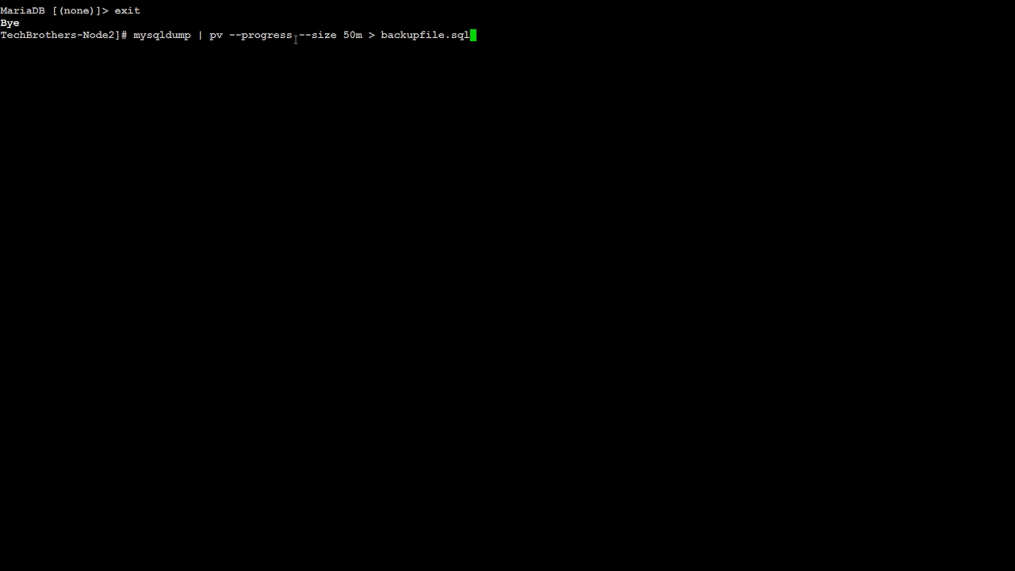
key("ctrl+c")
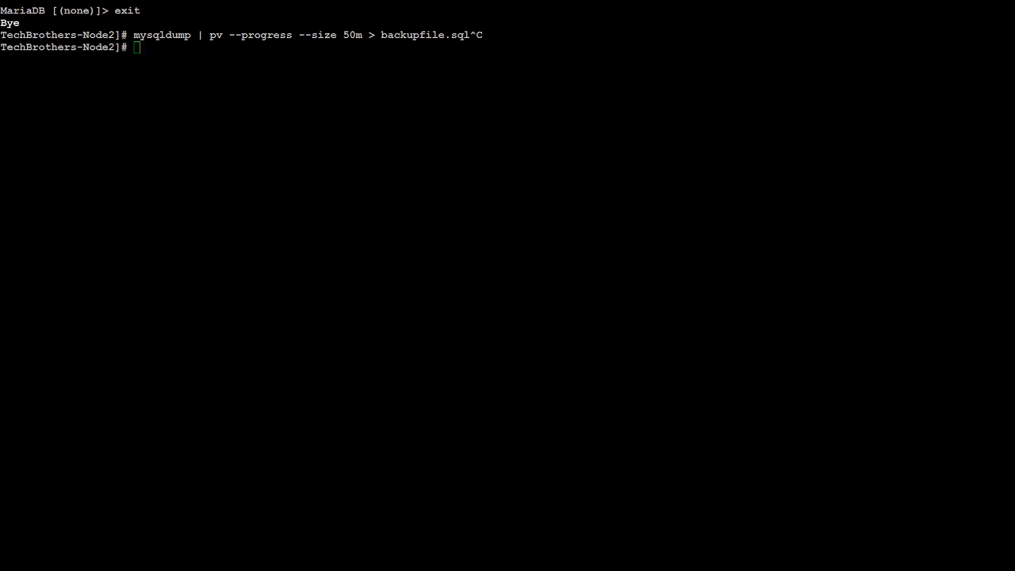
type("sudo mysqldump -u root -p --all-databases | pv --progress --size --325M >/mysqlbackup/alldbs.sql")
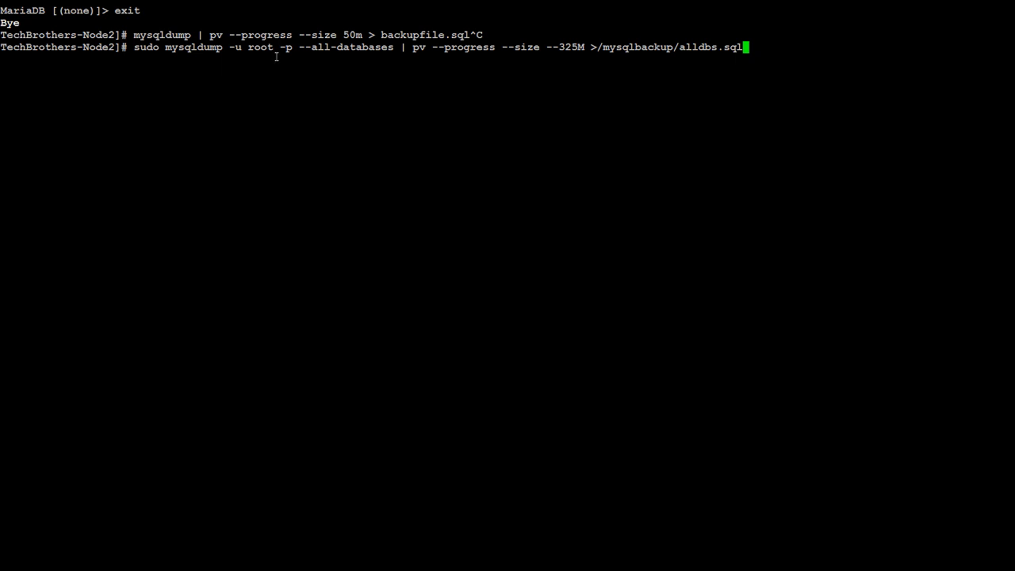
mouse_move(134, 41)
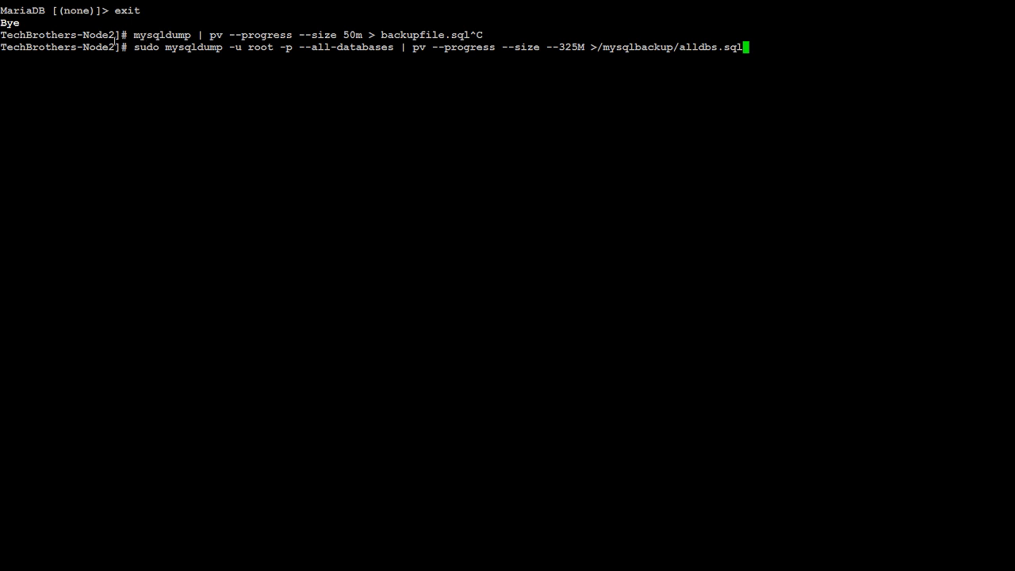
- Run the all-databases dump through pv into /mysqlbackup/alldbs.sql, hitting no-such-directory and access-denied errors
double_click(146, 48)
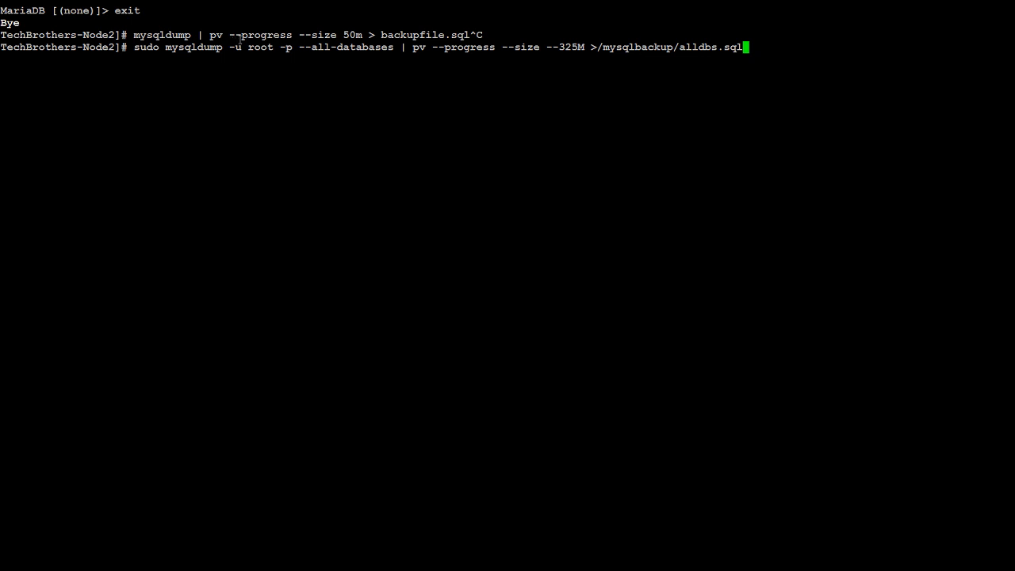
double_click(346, 48)
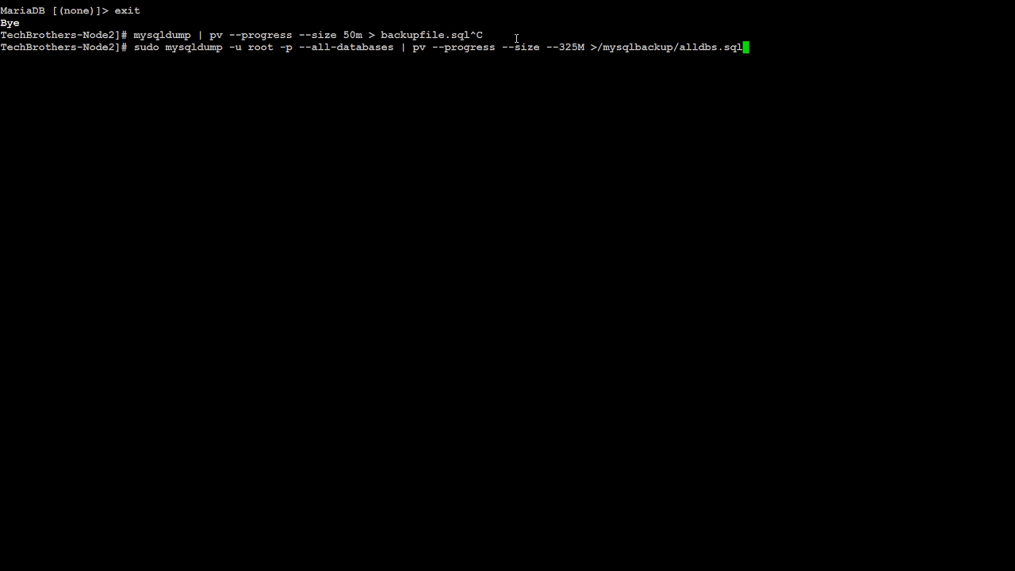
double_click(626, 47)
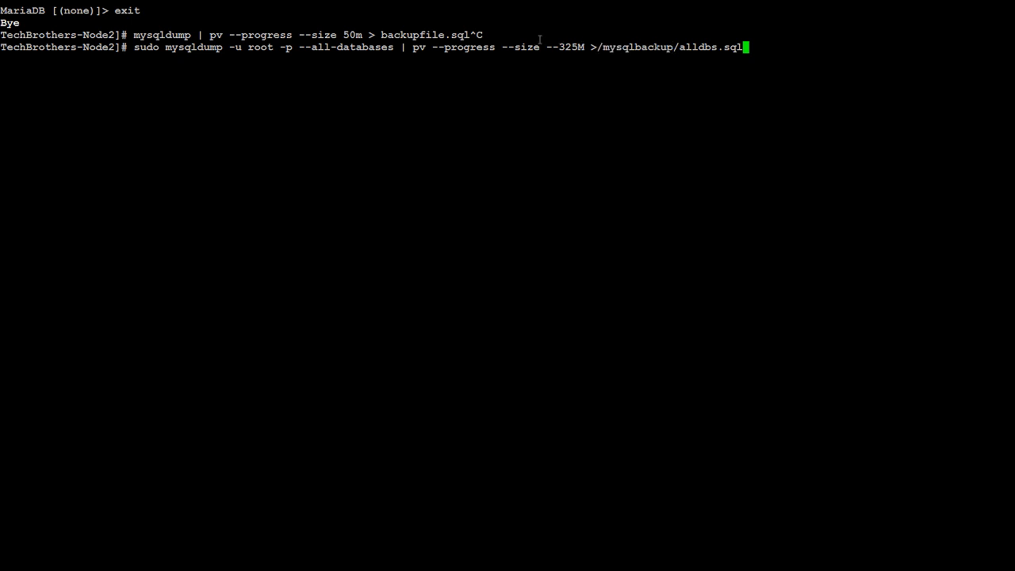
double_click(710, 47)
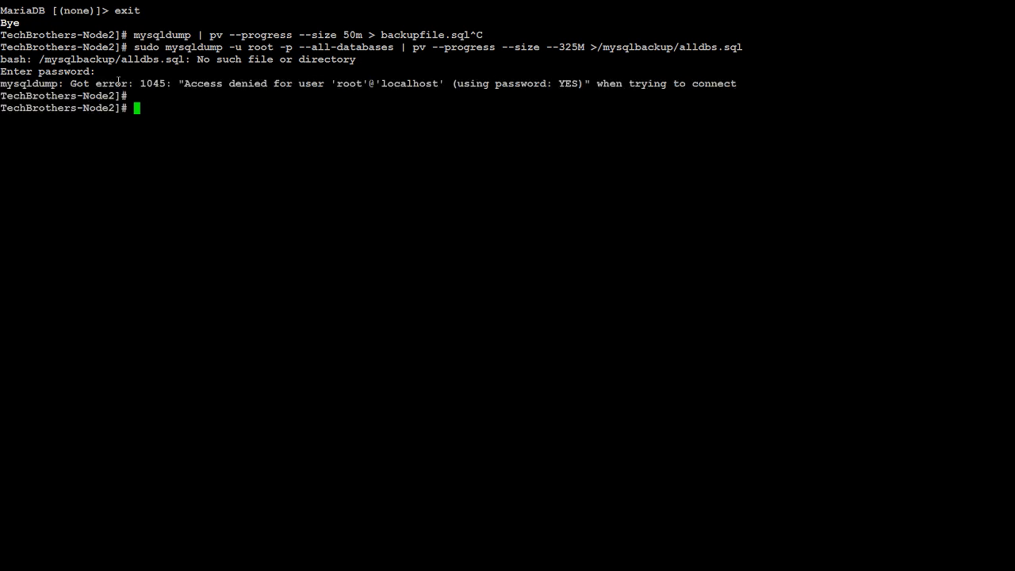
- Move to / and create the mysqlbackup directory with sudo mkdir, then retry the dump
type("cd /")
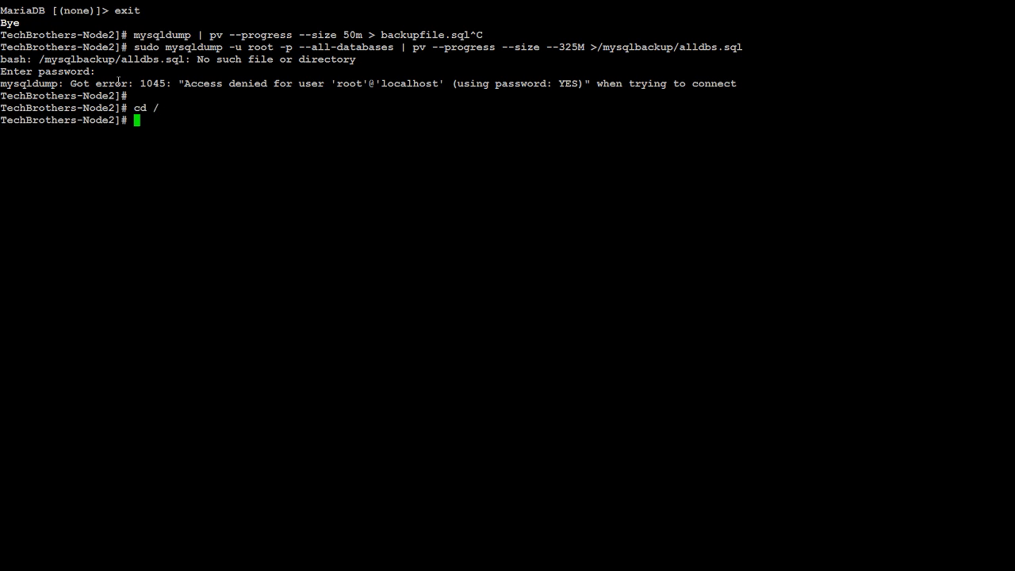
type("sudo mkdir")
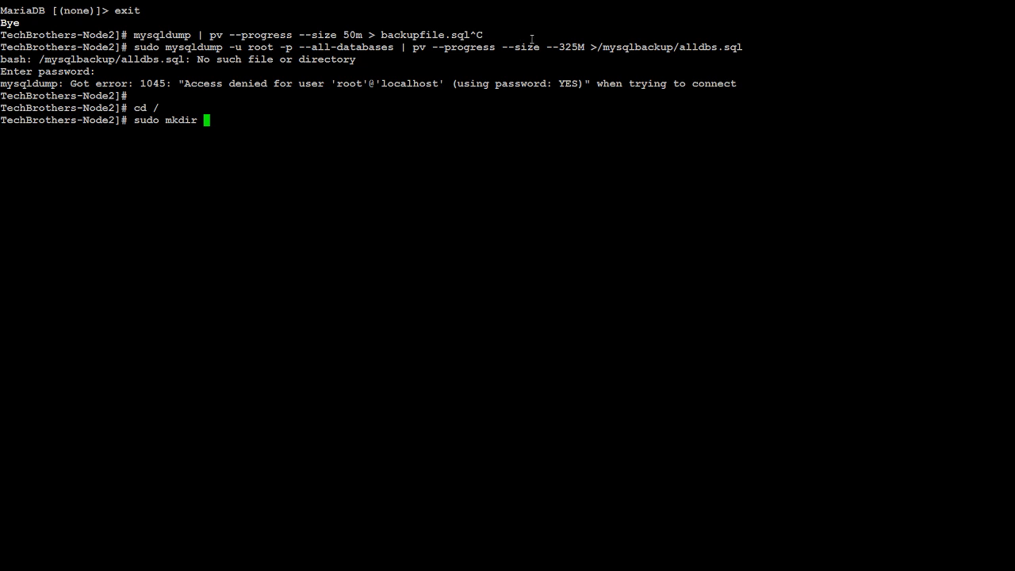
double_click(634, 48)
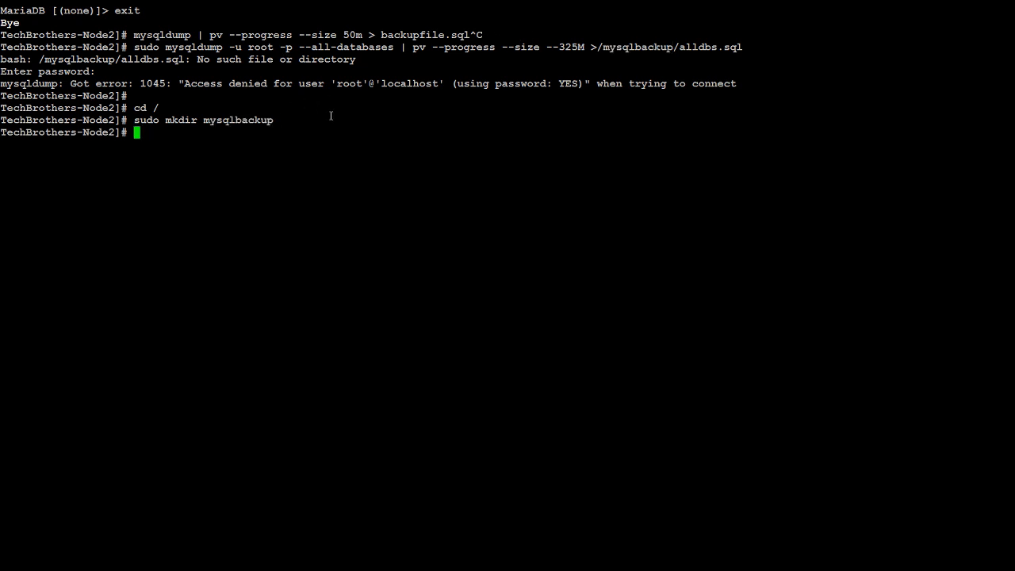
type("c")
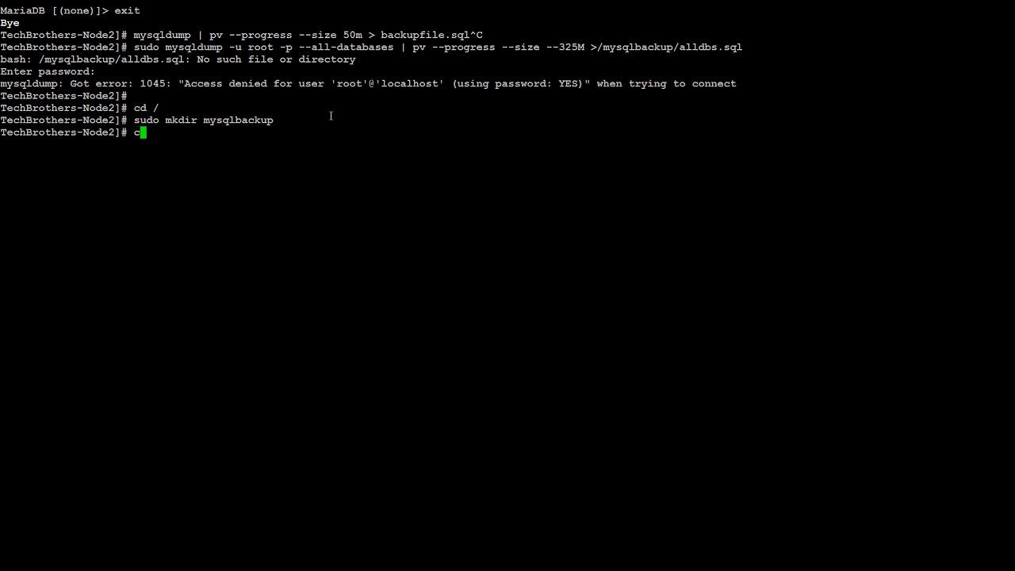
mouse_move(593, 38)
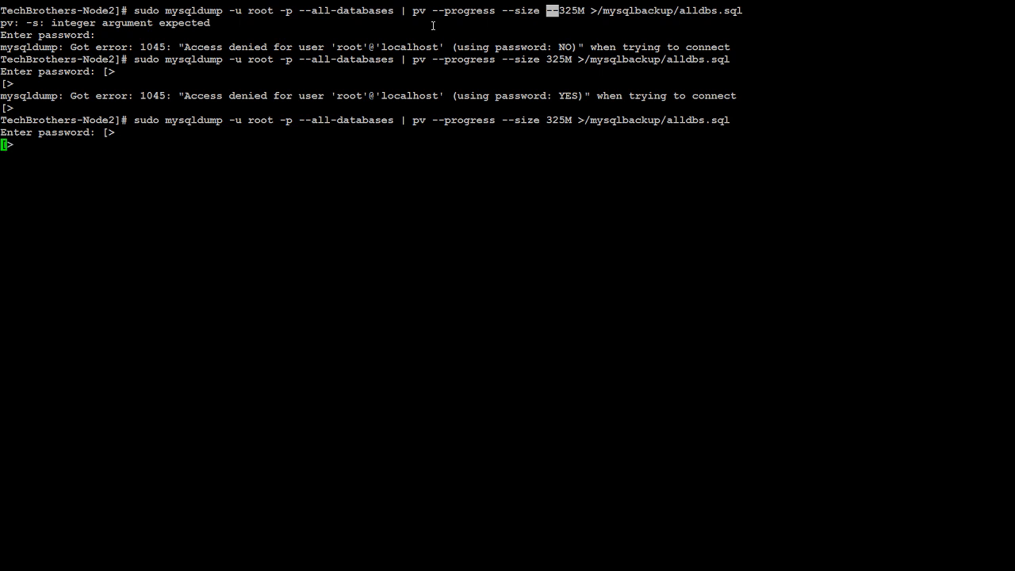
key("Return")
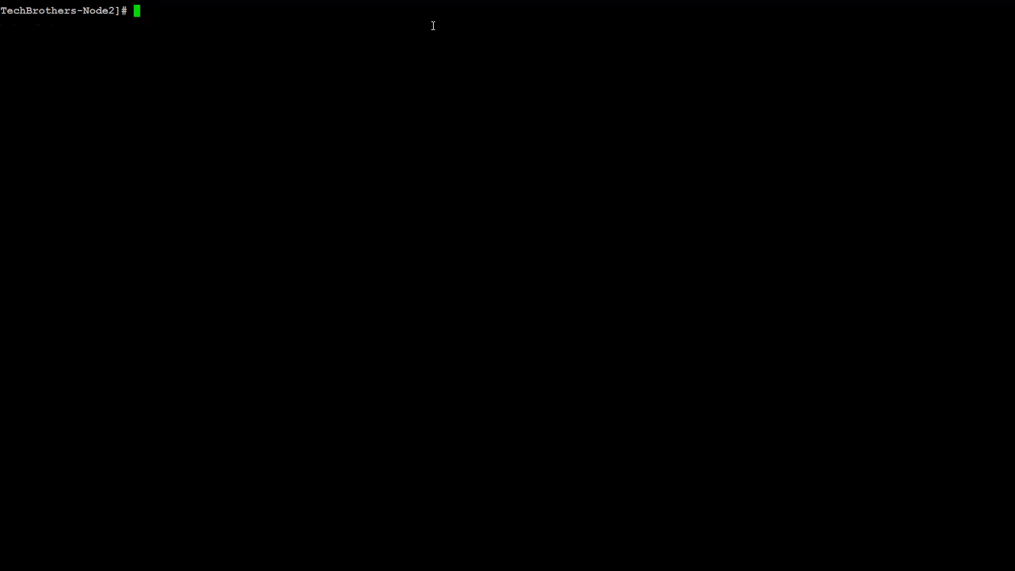
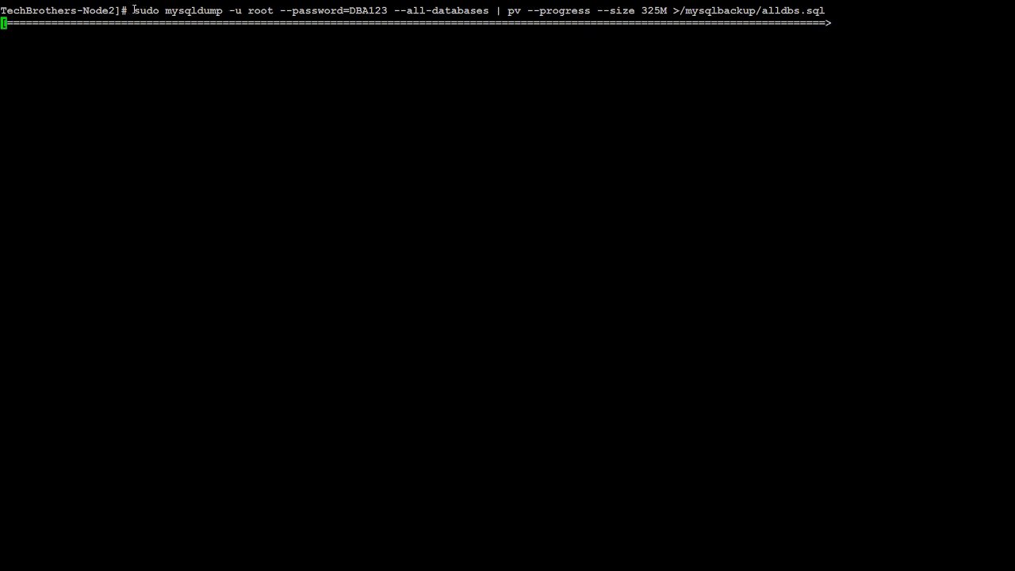
- Let the pv-monitored dump finish, then list the directory with ls to see alldbs.sql
double_click(194, 9)
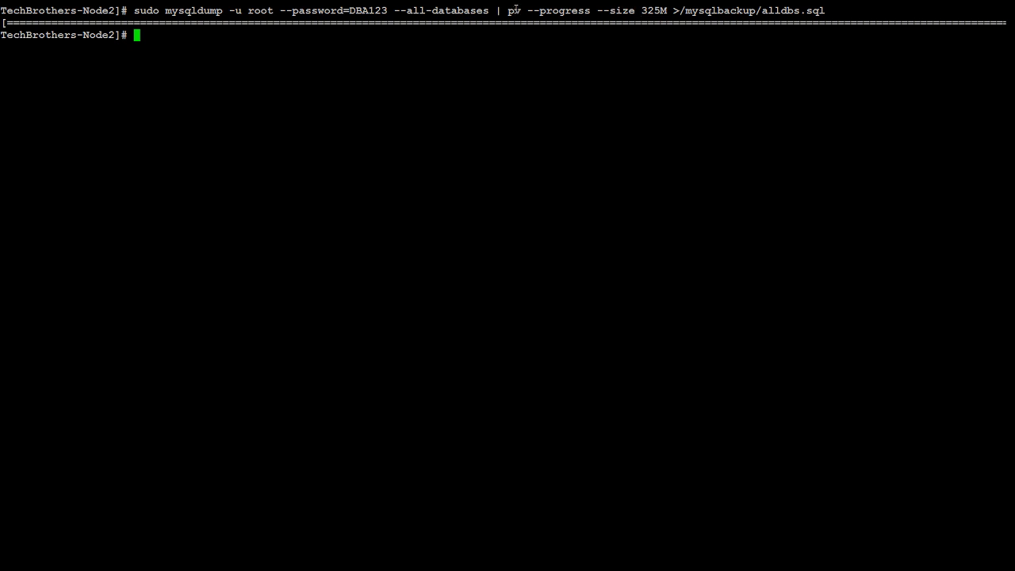
double_click(647, 10)
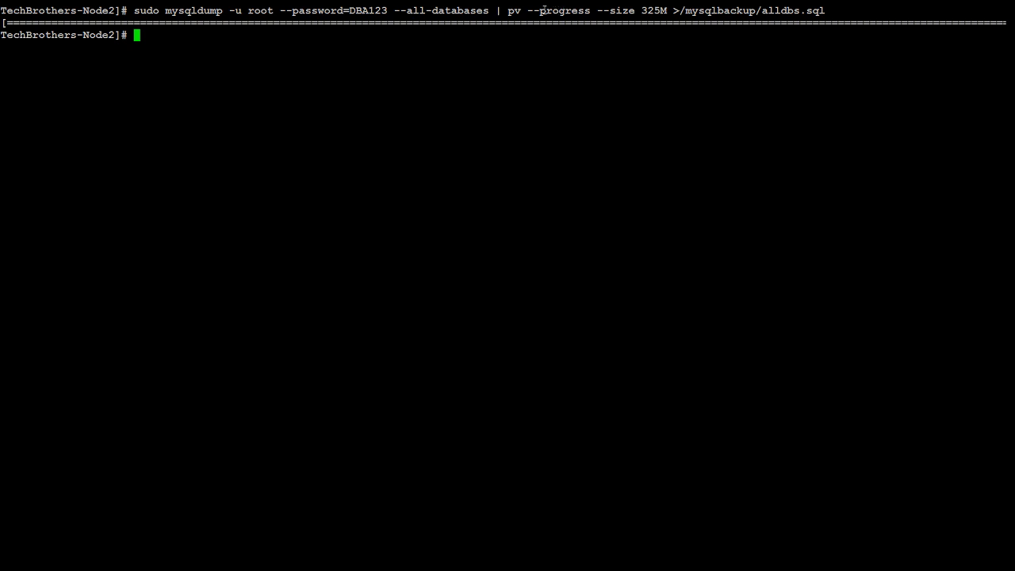
mouse_move(295, 36)
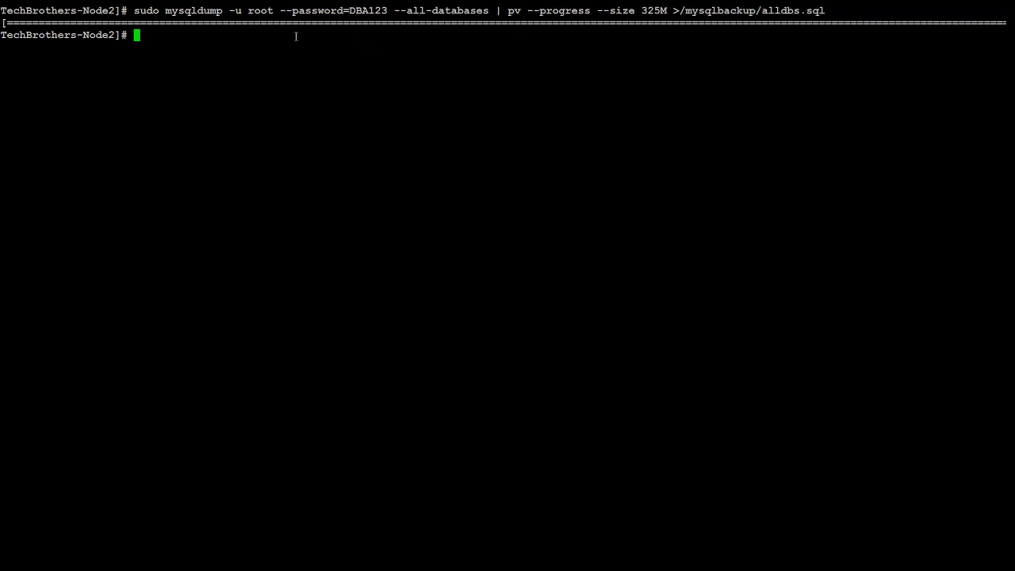
type("ls")
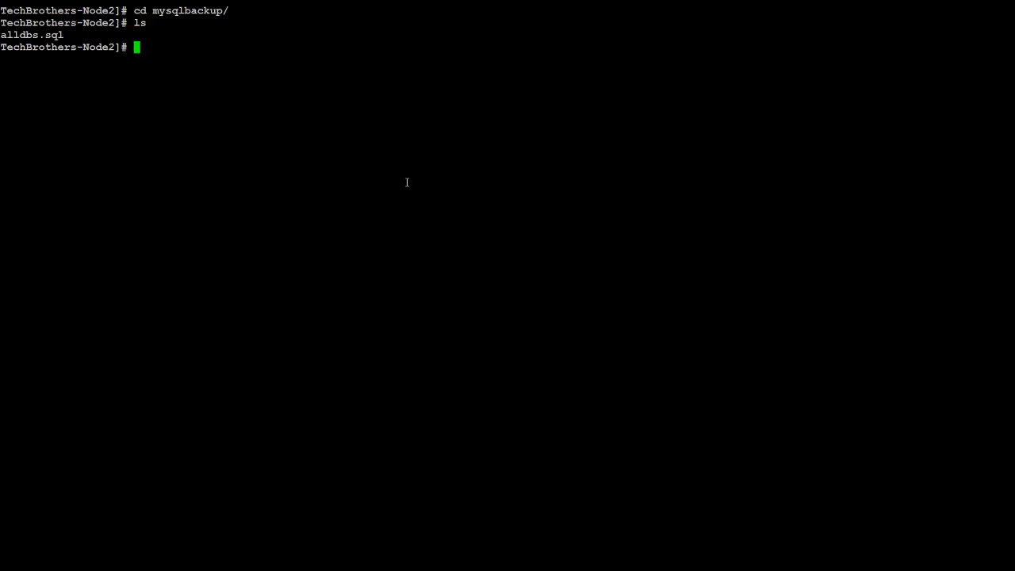
- Run ls -la and highlight alldbs.sql's 341490480-byte size, then clear the screen
type("ls -la")
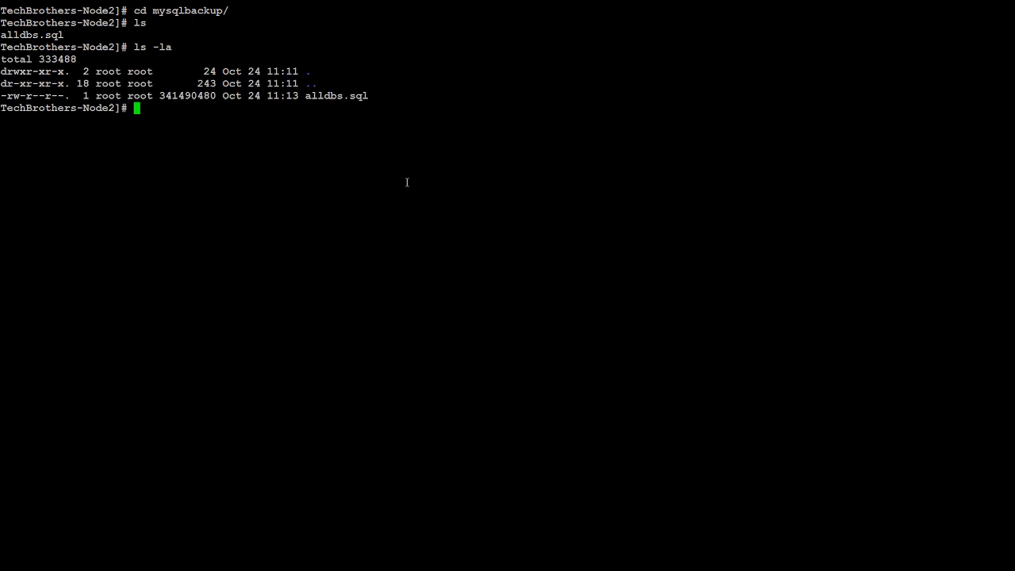
double_click(187, 95)
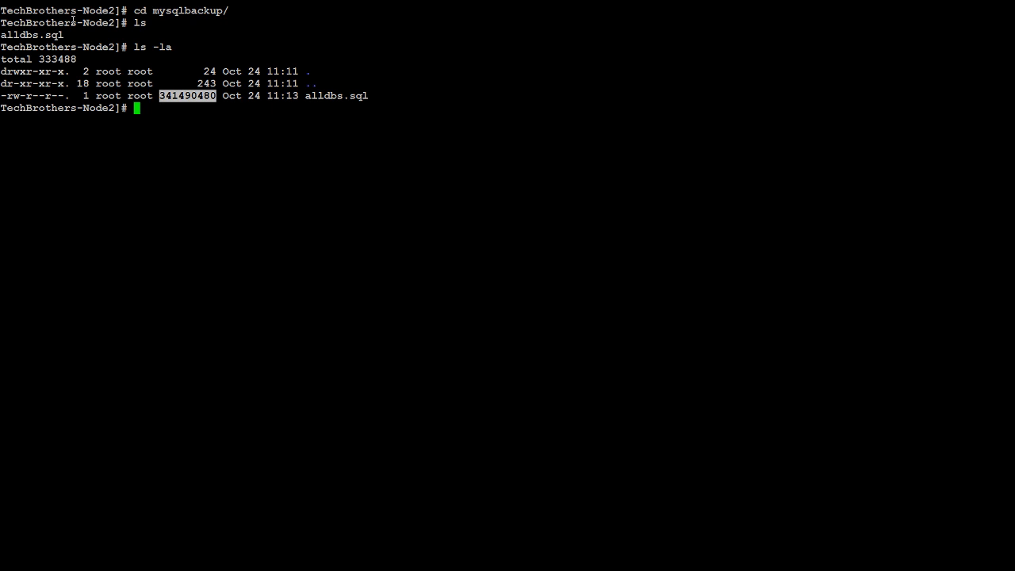
mouse_move(231, 41)
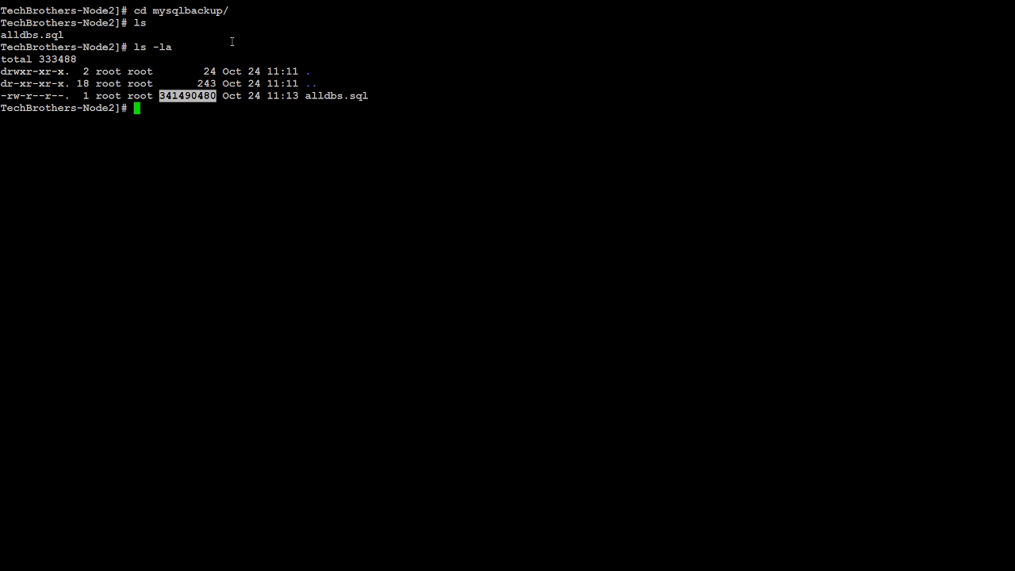
type("clear")
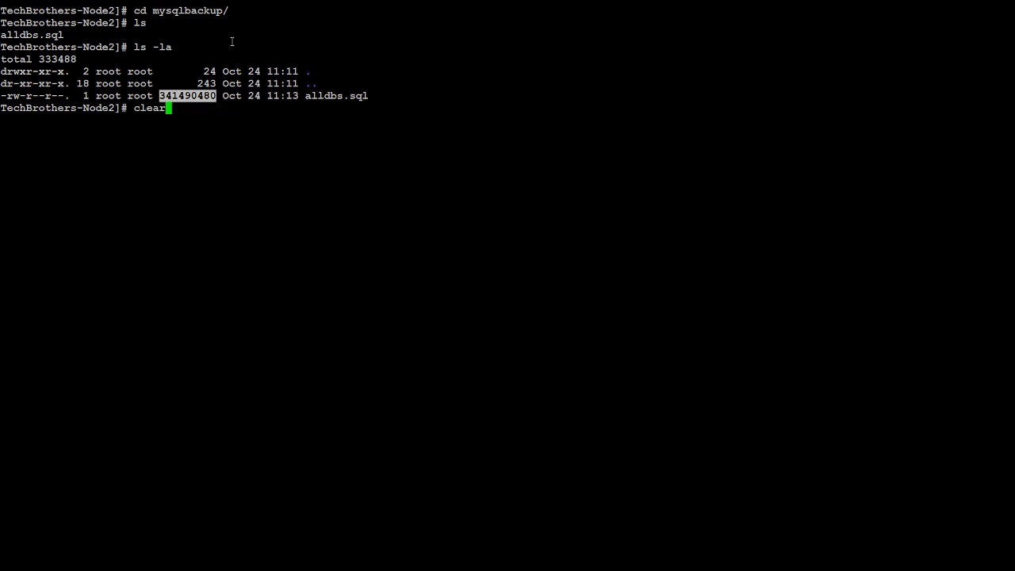
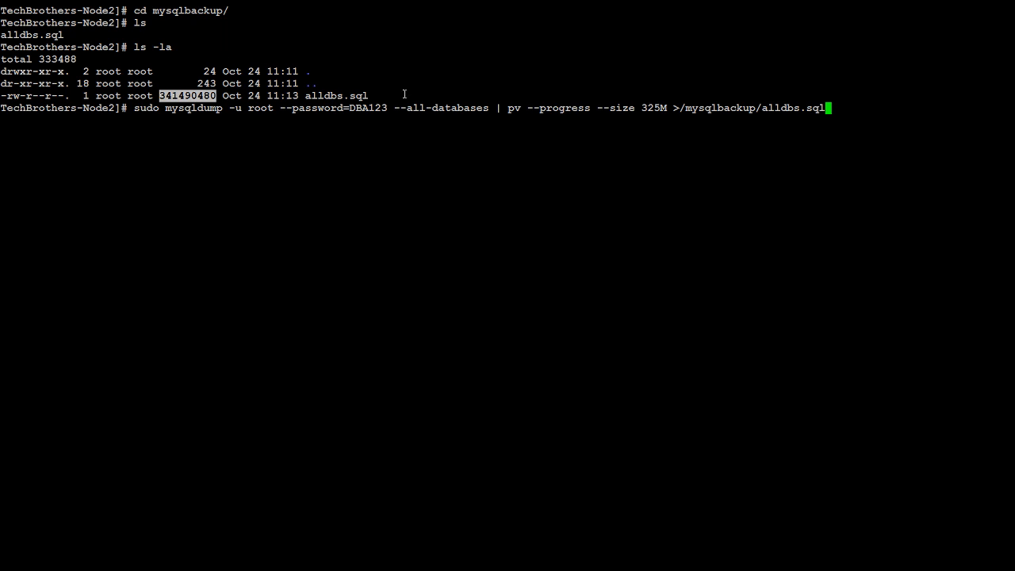
- Recall the all-databases mysqldump | pv command and highlight its 325M size estimate
mouse_move(528, 89)
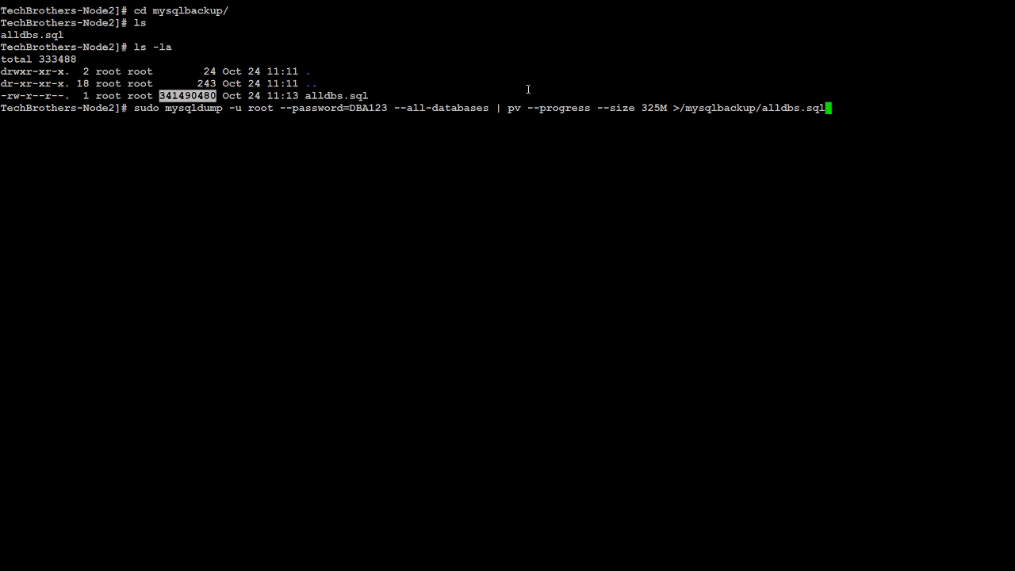
mouse_move(517, 87)
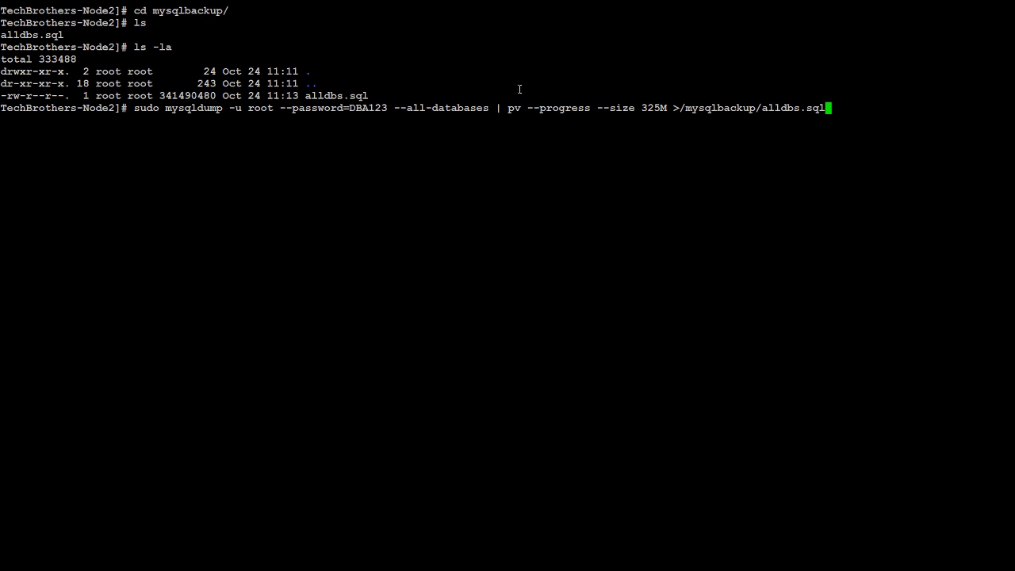
double_click(653, 108)
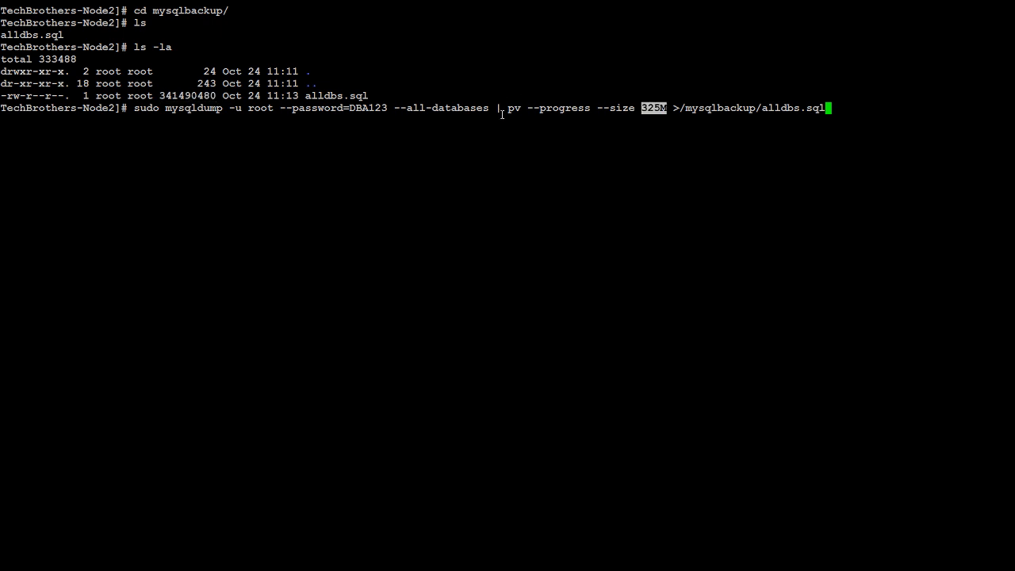